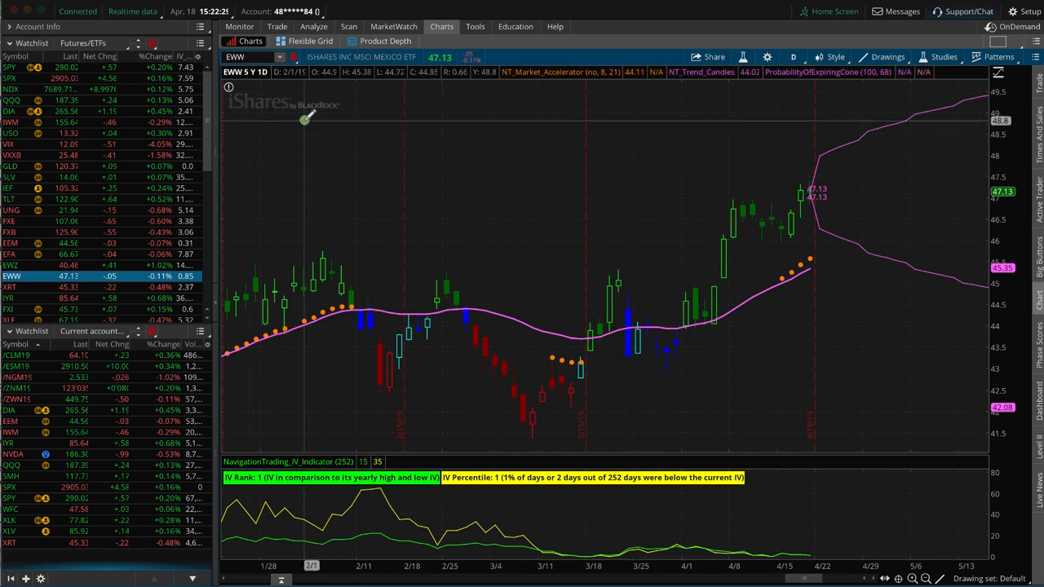
mouse_move(669, 278)
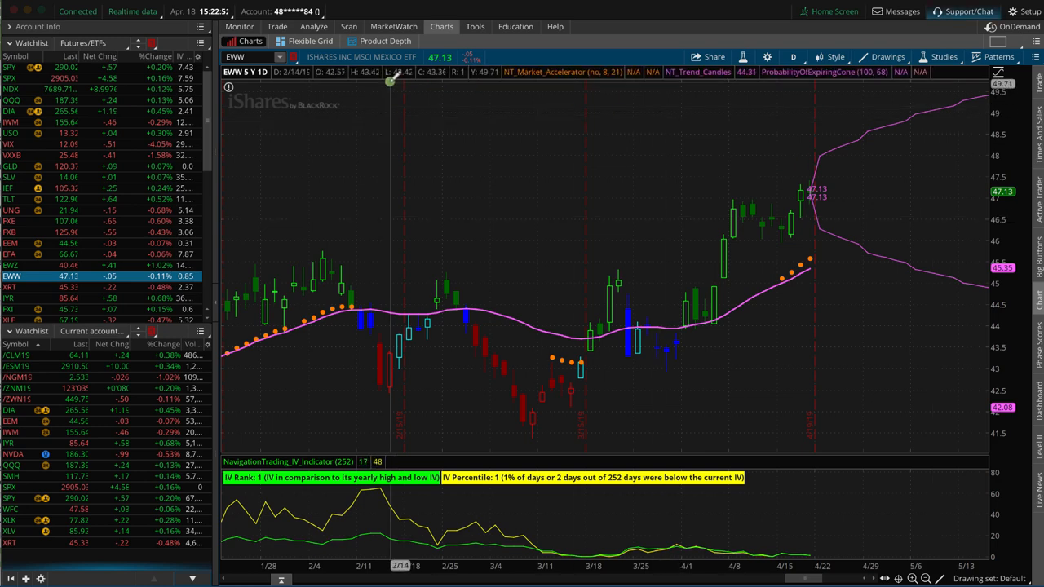
Show the EWW option chain with the June 21, 2019 calls and puts.
click(277, 26)
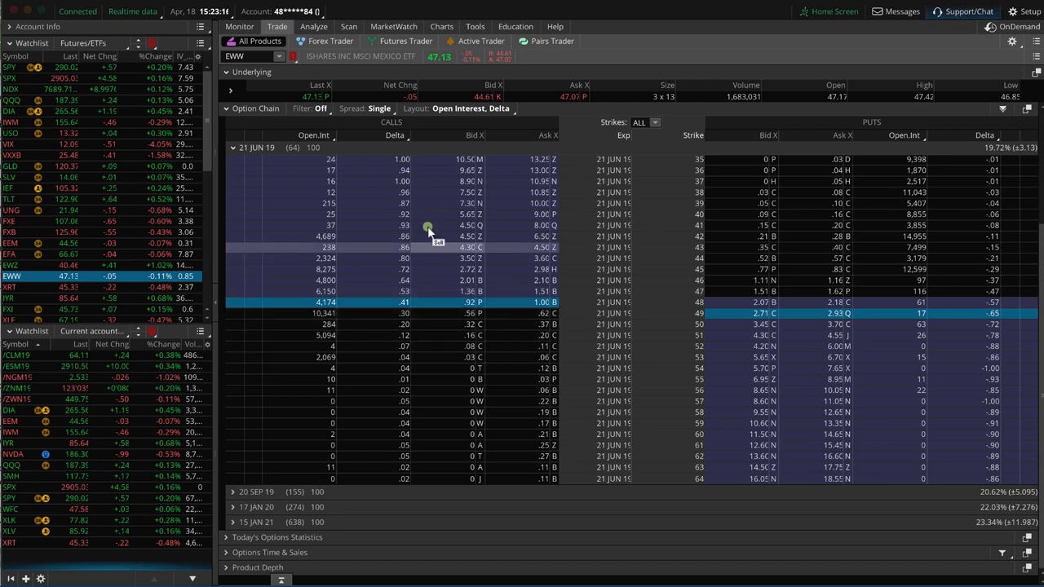
View the Risk Profile for the EWW June 47/52 put debit and call credit verticals, reading P/L at lower and max-gain prices.
click(313, 26)
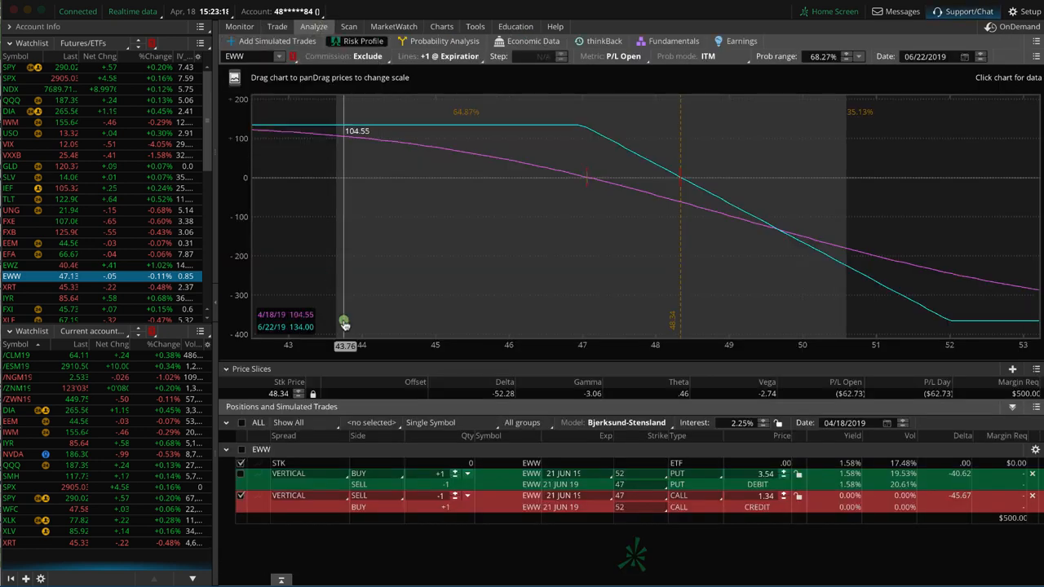
mouse_move(424, 519)
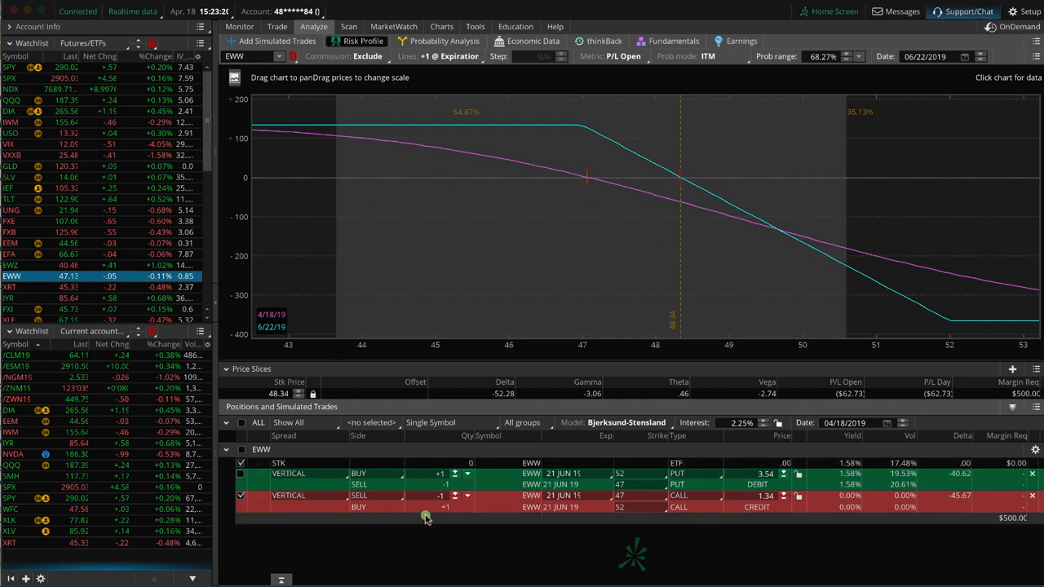
mouse_move(531, 514)
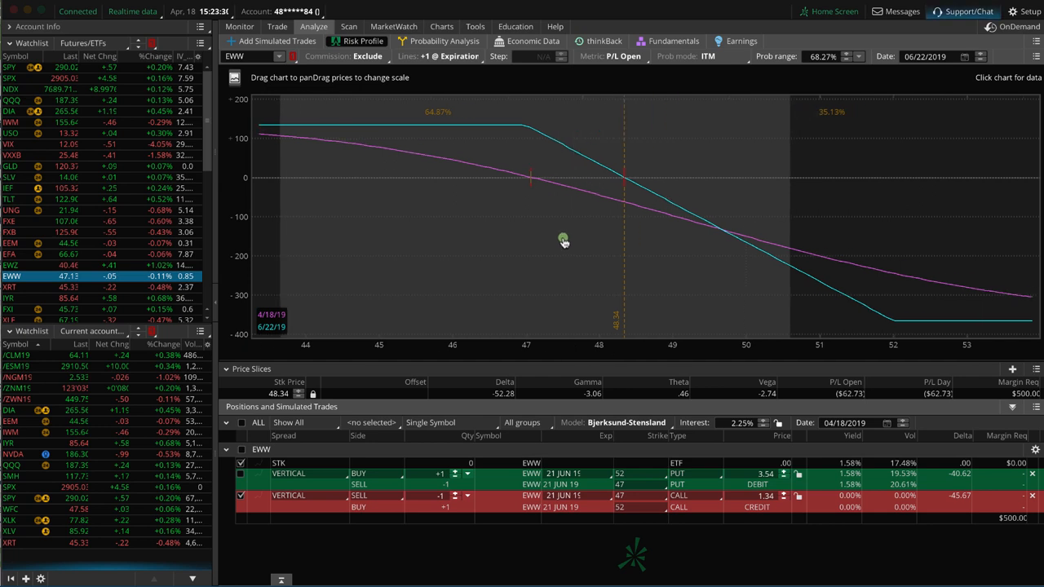
mouse_move(600, 225)
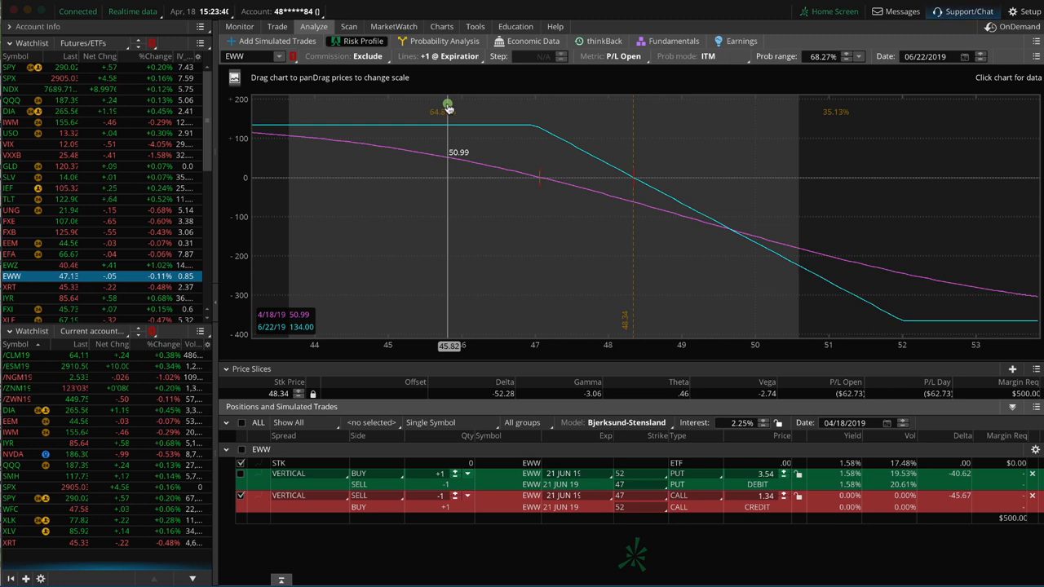
drag(447, 106, 930, 295)
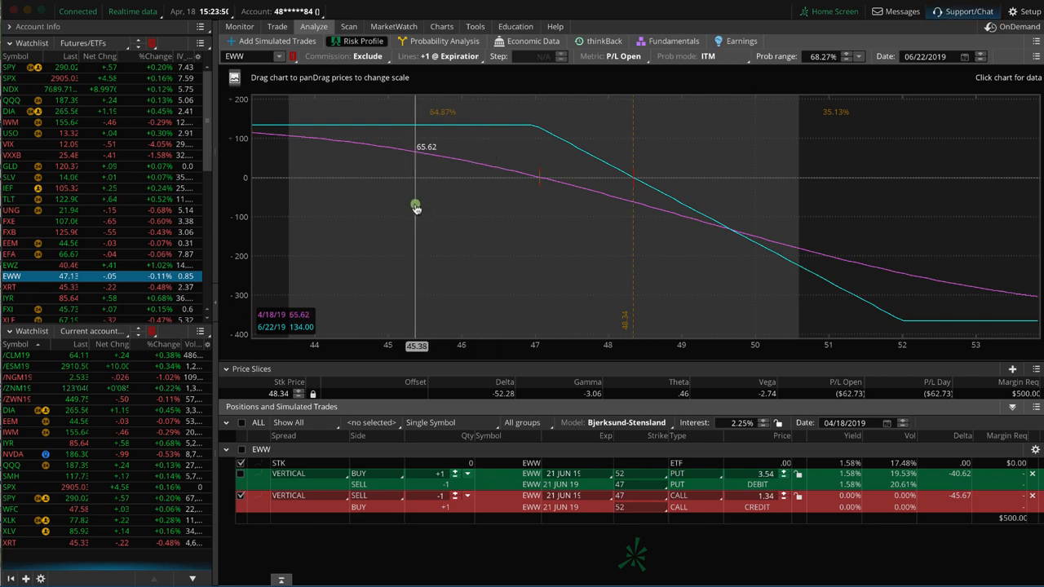
mouse_move(976, 267)
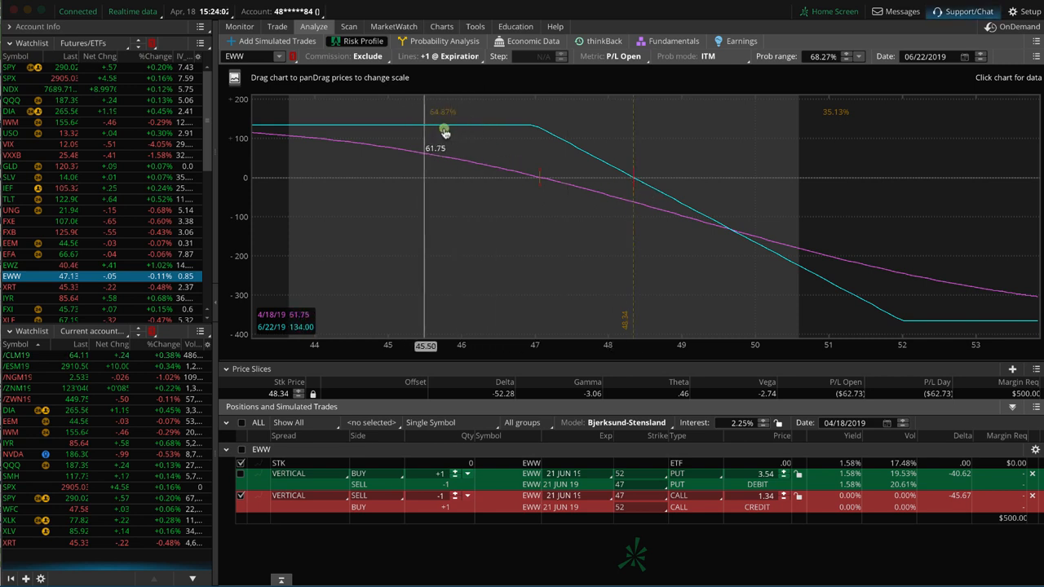
drag(424, 127, 450, 128)
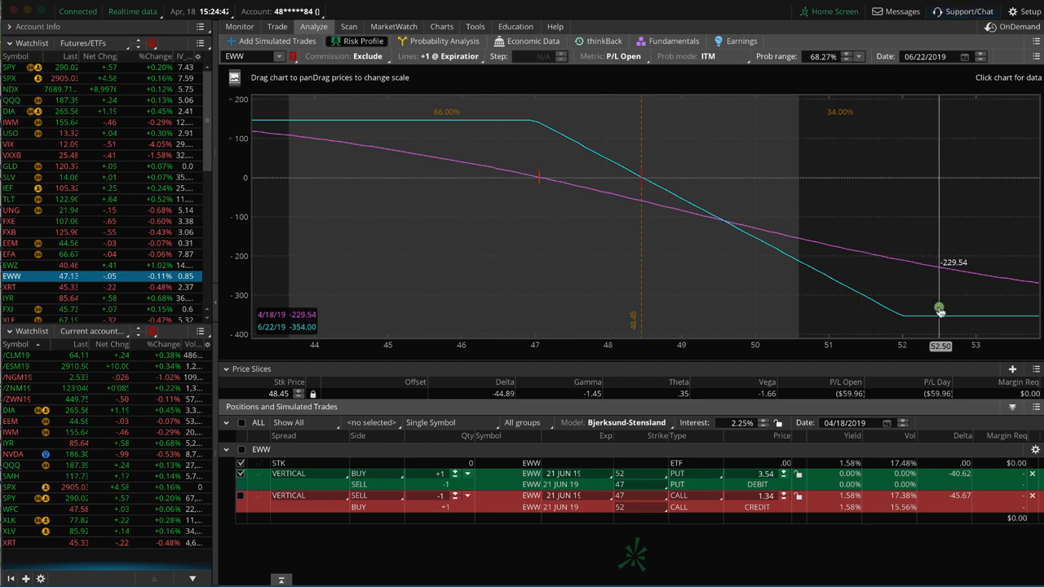
drag(940, 310, 760, 312)
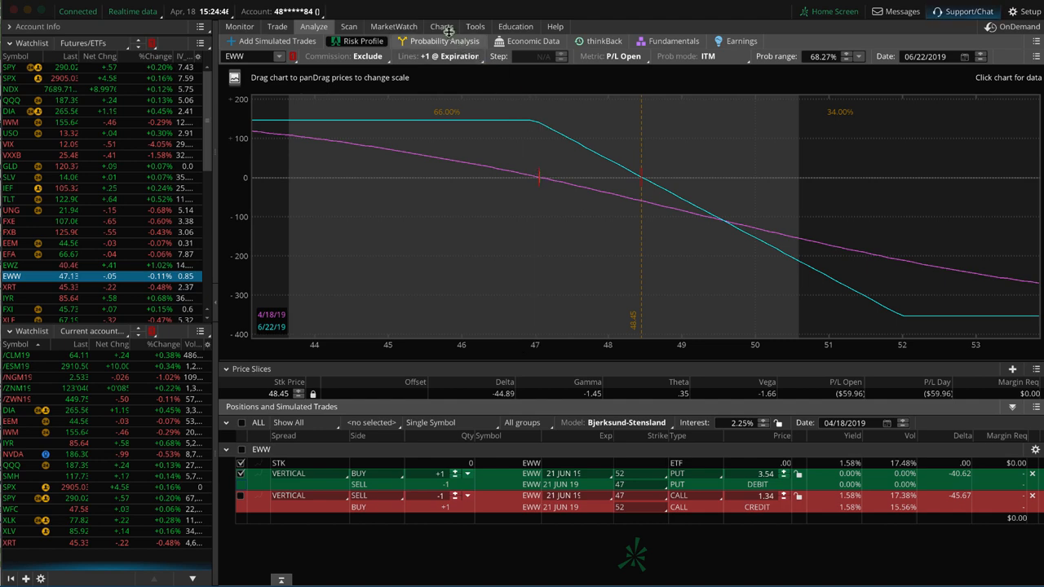
click(440, 26)
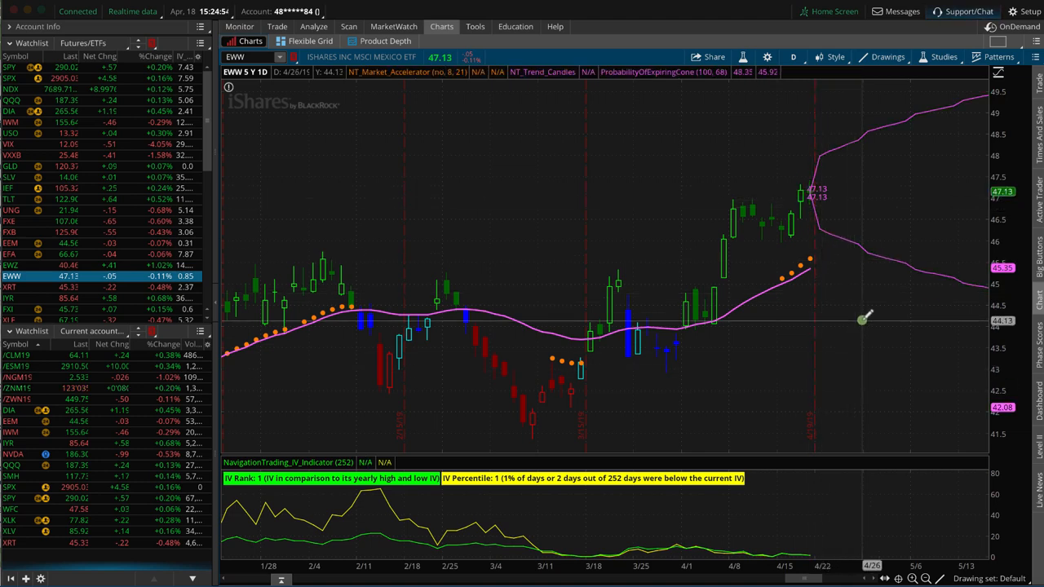
click(313, 26)
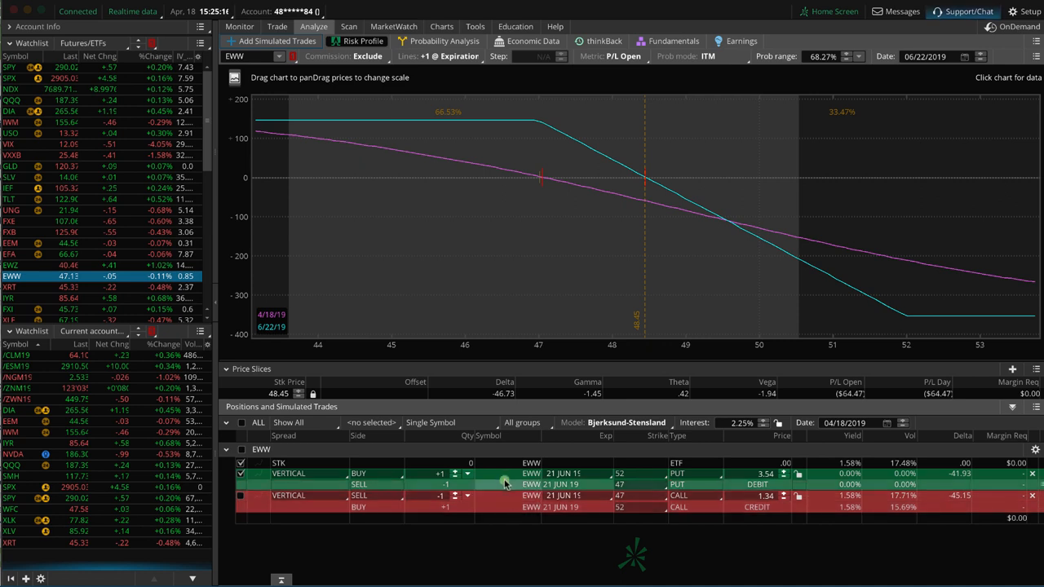
mouse_move(607, 318)
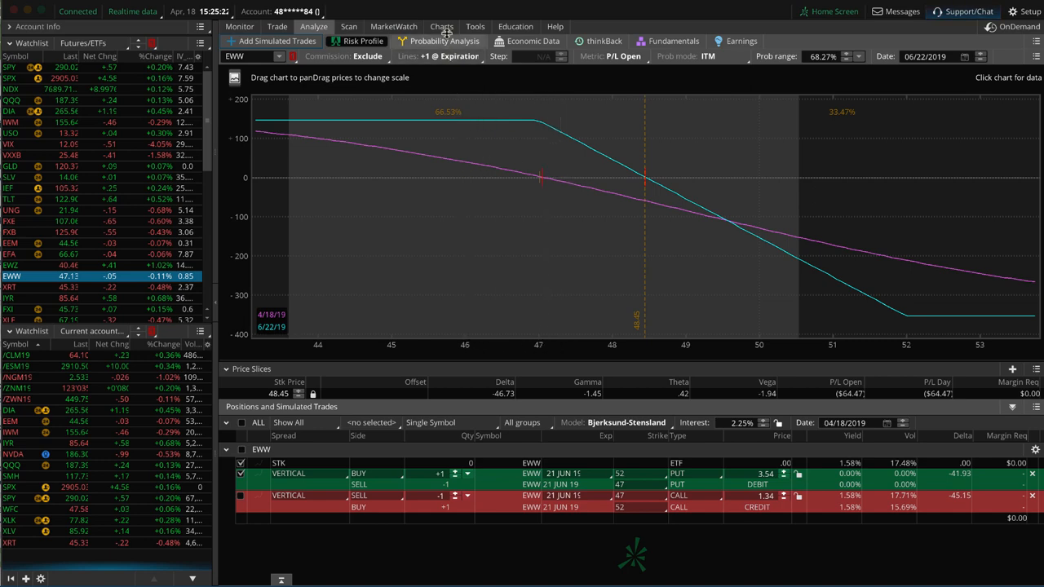
Return to the EWW daily chart with the implied volatility study and probability cone.
click(441, 26)
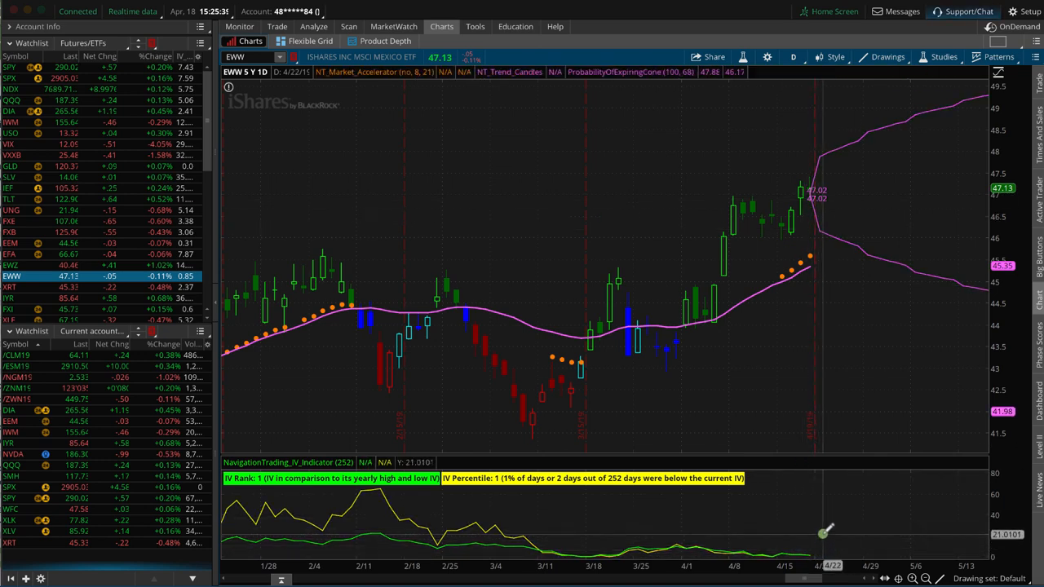
mouse_move(823, 540)
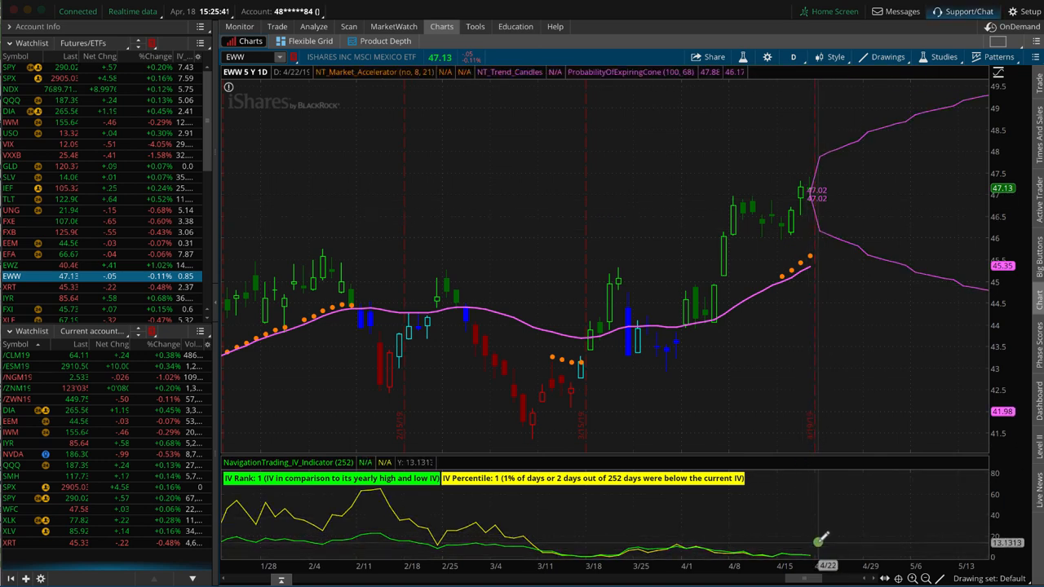